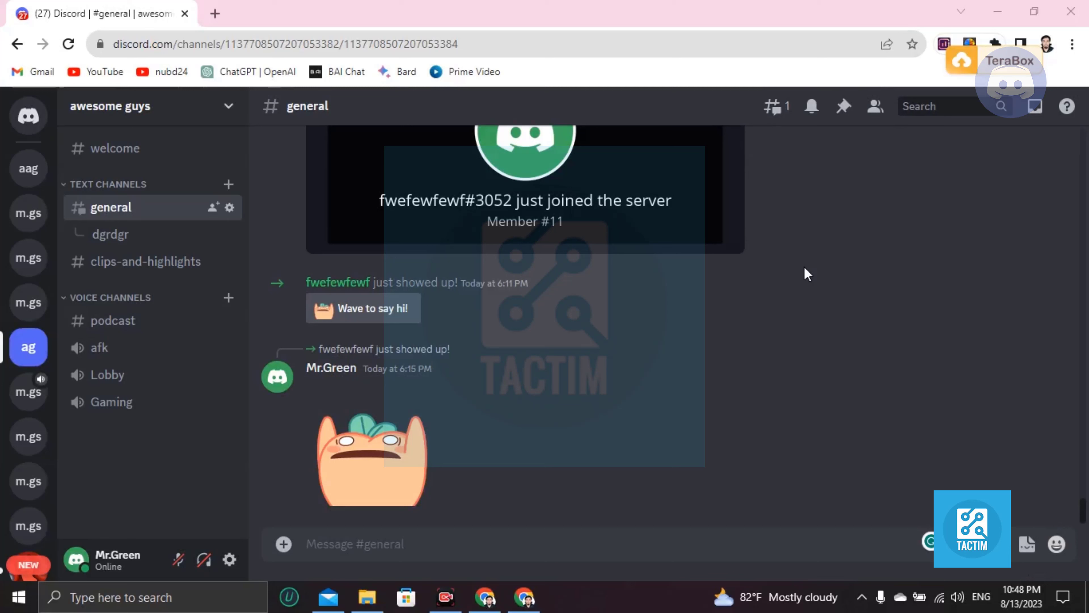
pyautogui.moveTo(230, 560)
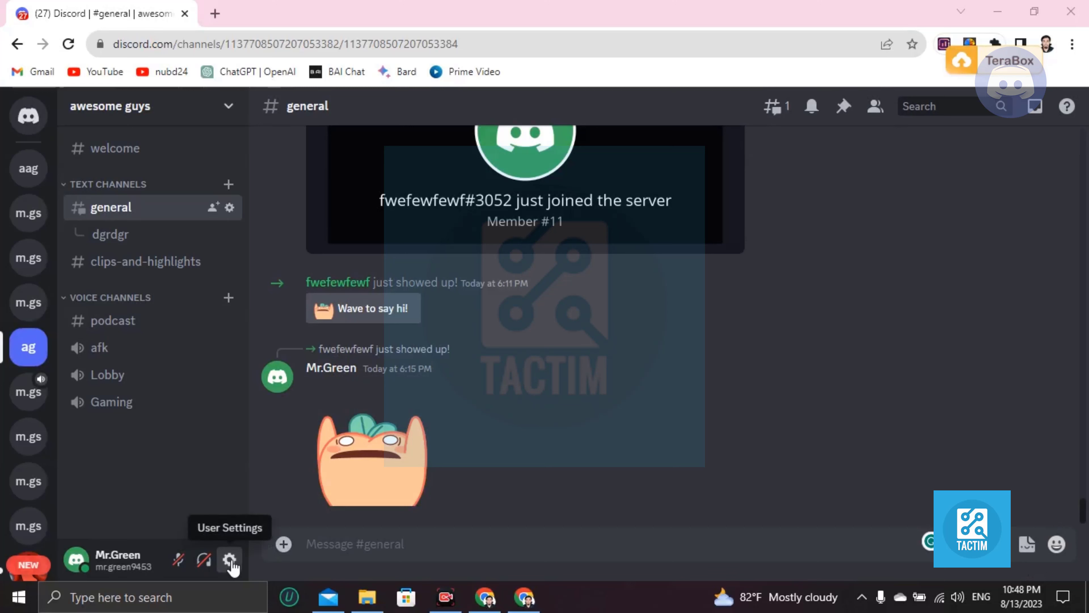
# - Open user settings from the gear icon, landing on the My Account page
pyautogui.click(229, 560)
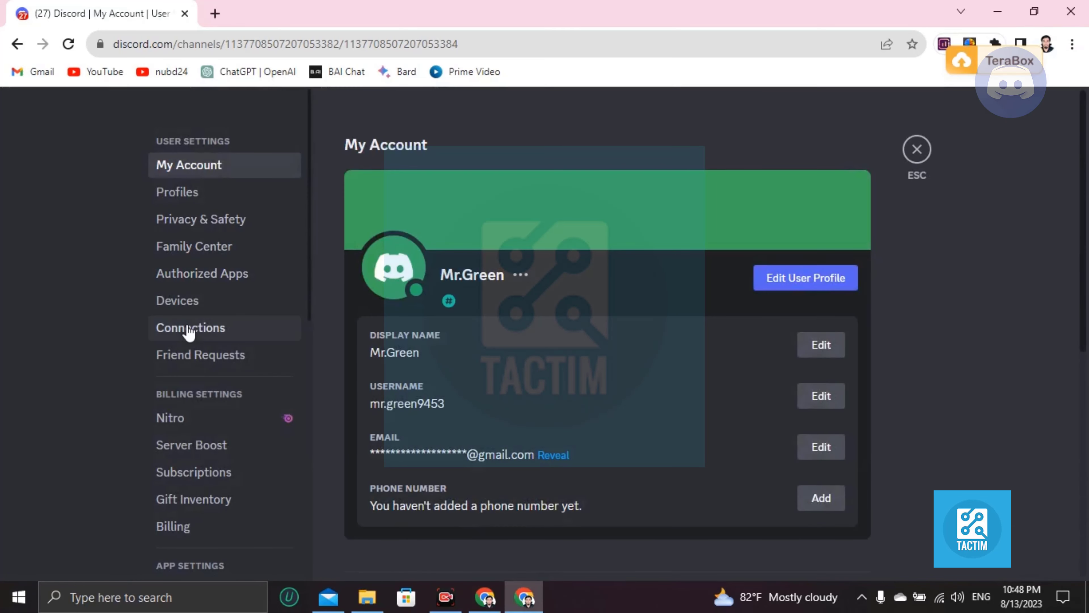
# - Go to Connections and expand the full Add Connection list of services
pyautogui.click(191, 327)
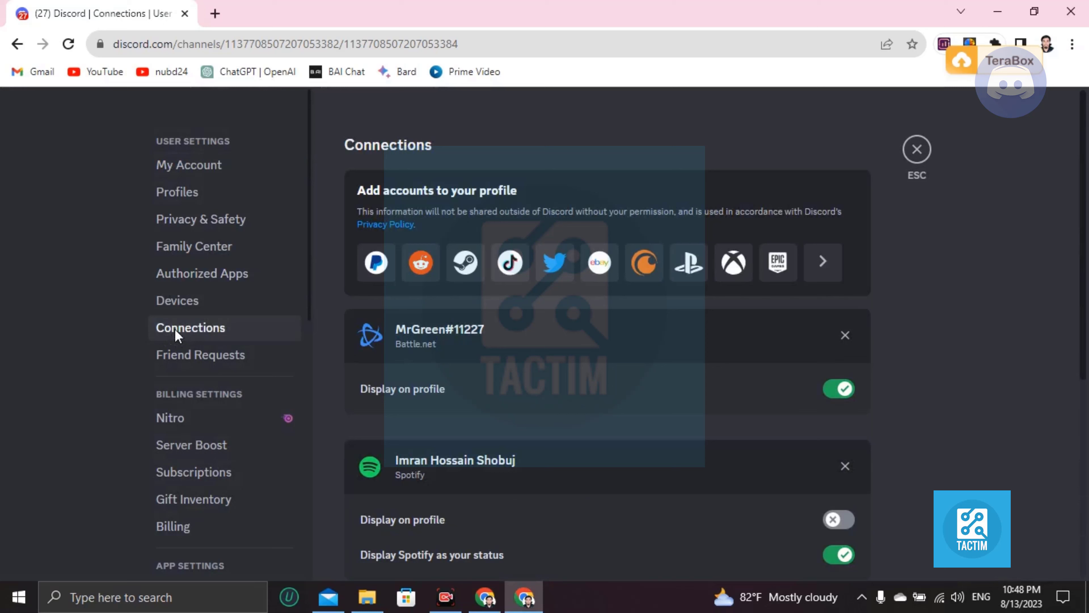
pyautogui.moveTo(421, 263)
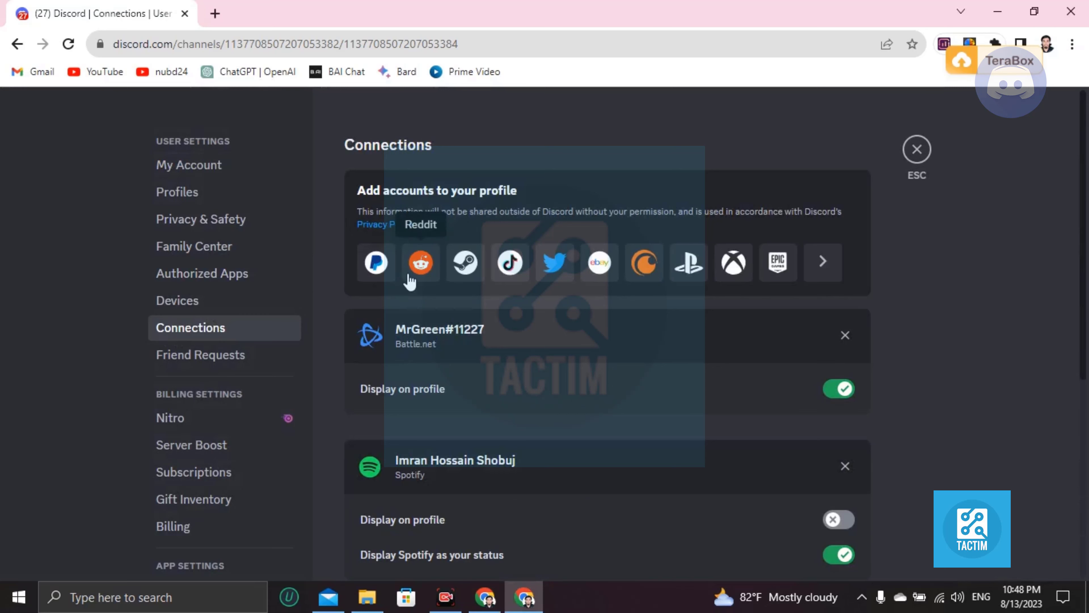
pyautogui.moveTo(779, 262)
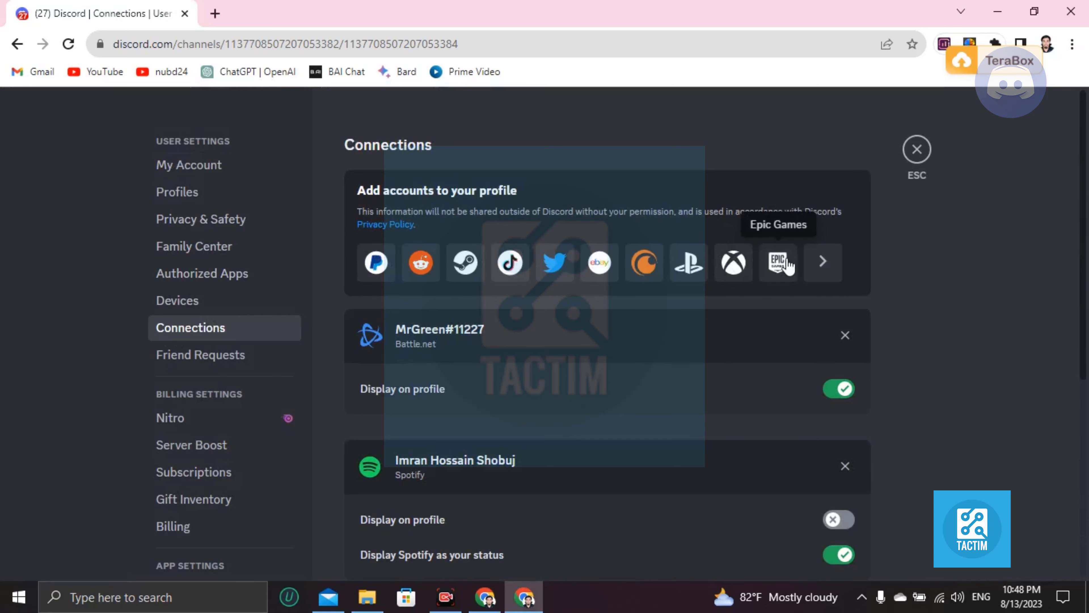
pyautogui.moveTo(823, 271)
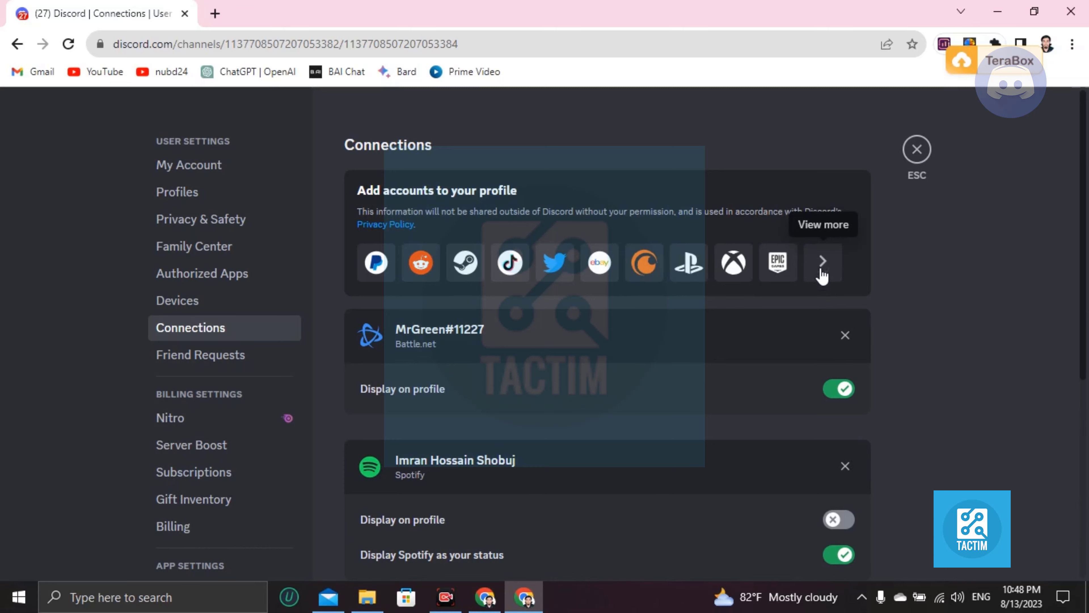
pyautogui.click(822, 262)
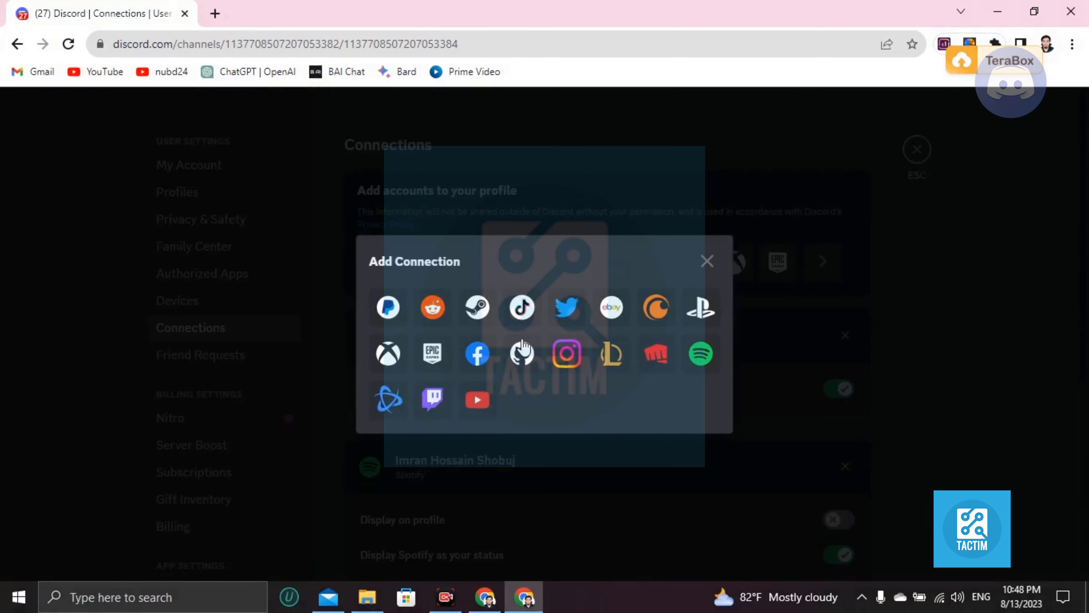
# - Choose Facebook and authorise Discord in the consent popup to link the account
pyautogui.click(477, 353)
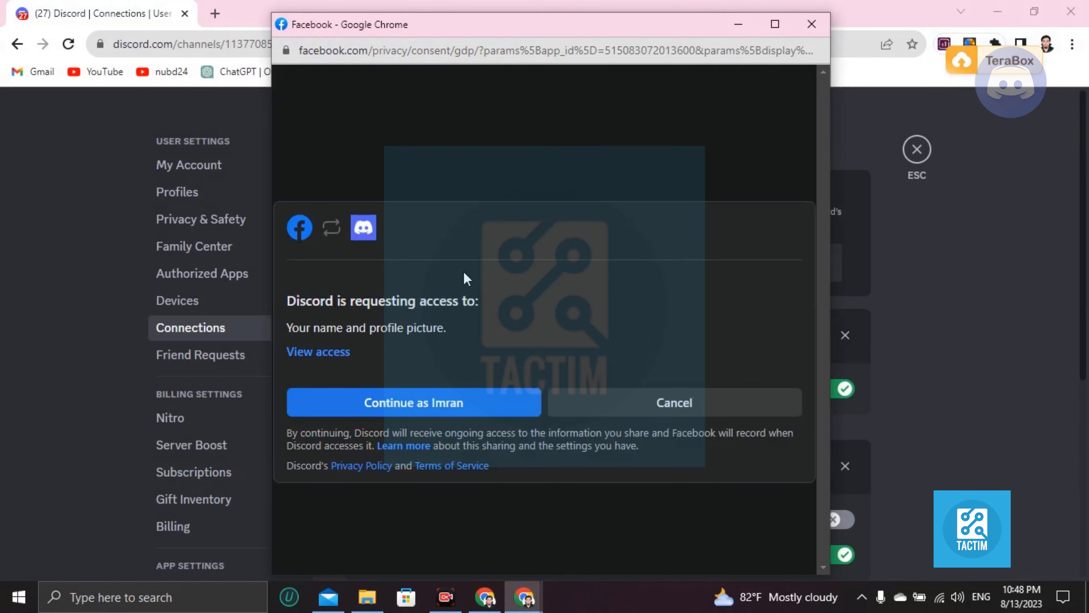
pyautogui.moveTo(387, 415)
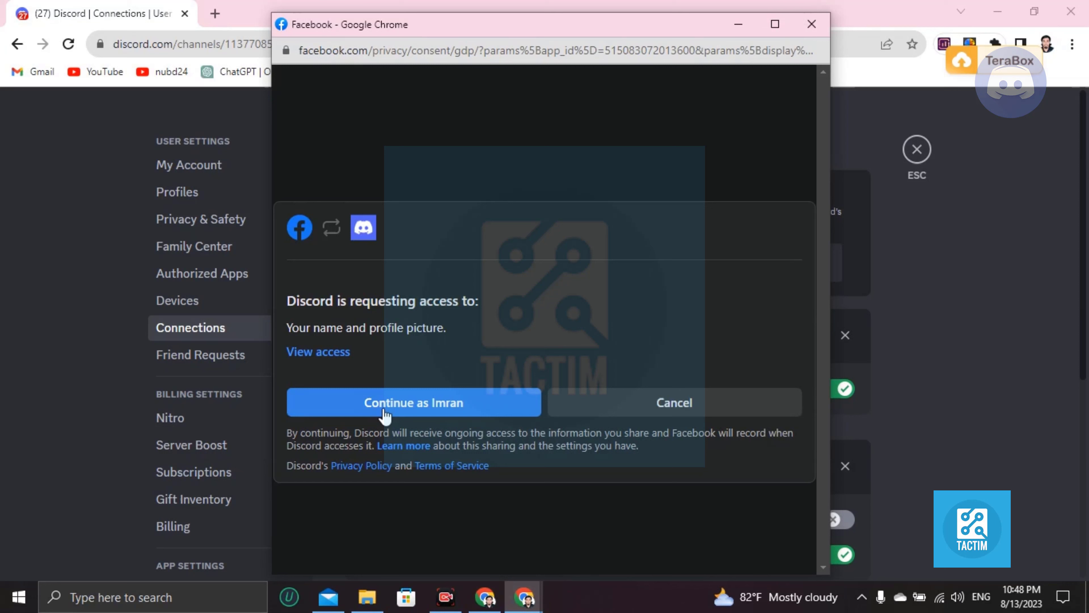
pyautogui.moveTo(483, 242)
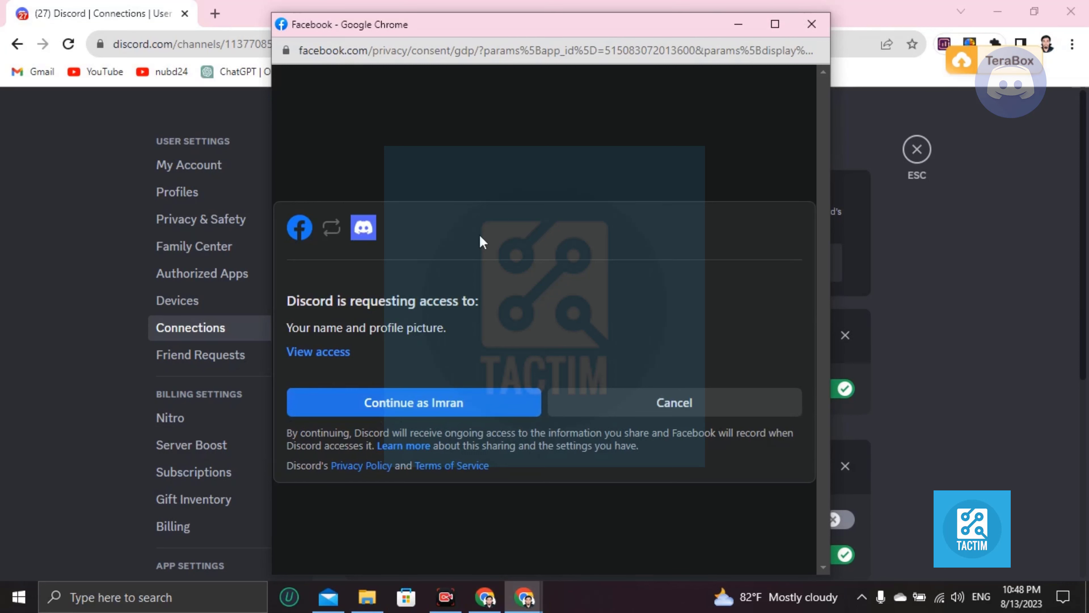
pyautogui.moveTo(466, 208)
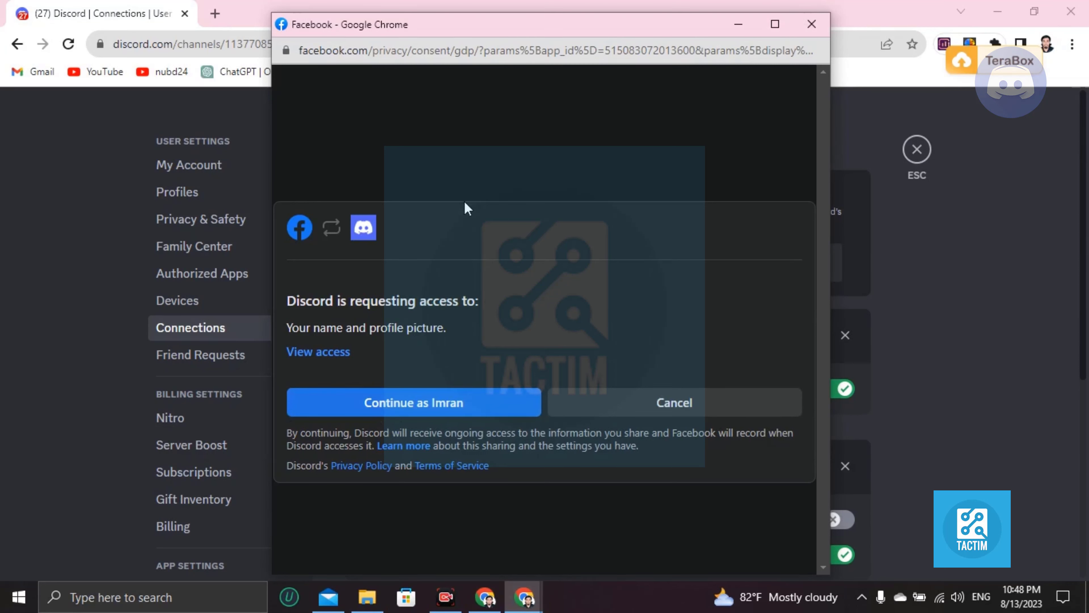
pyautogui.moveTo(466, 210)
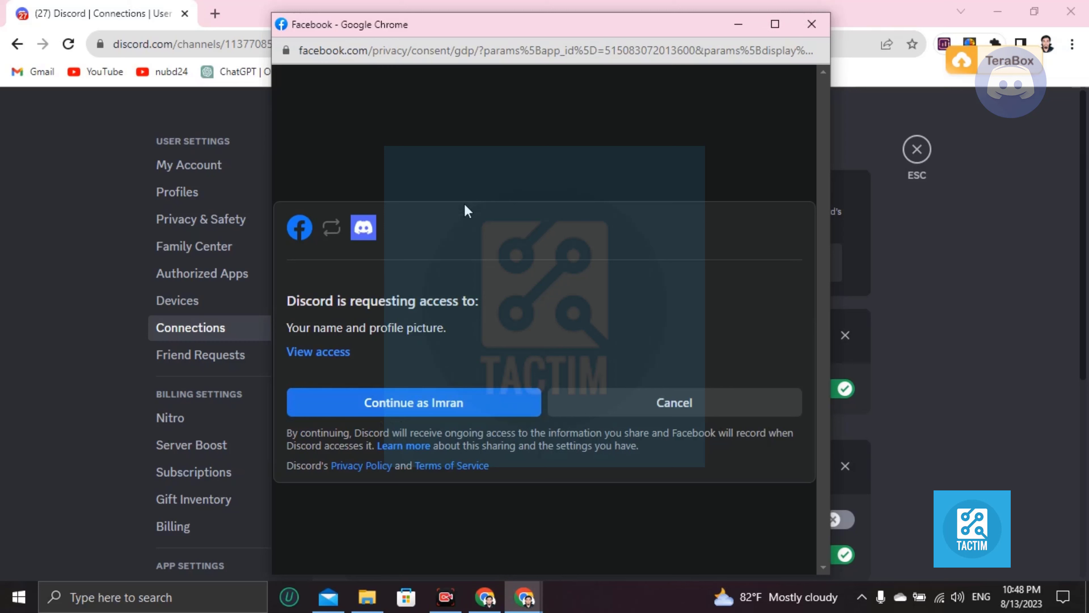
pyautogui.moveTo(470, 266)
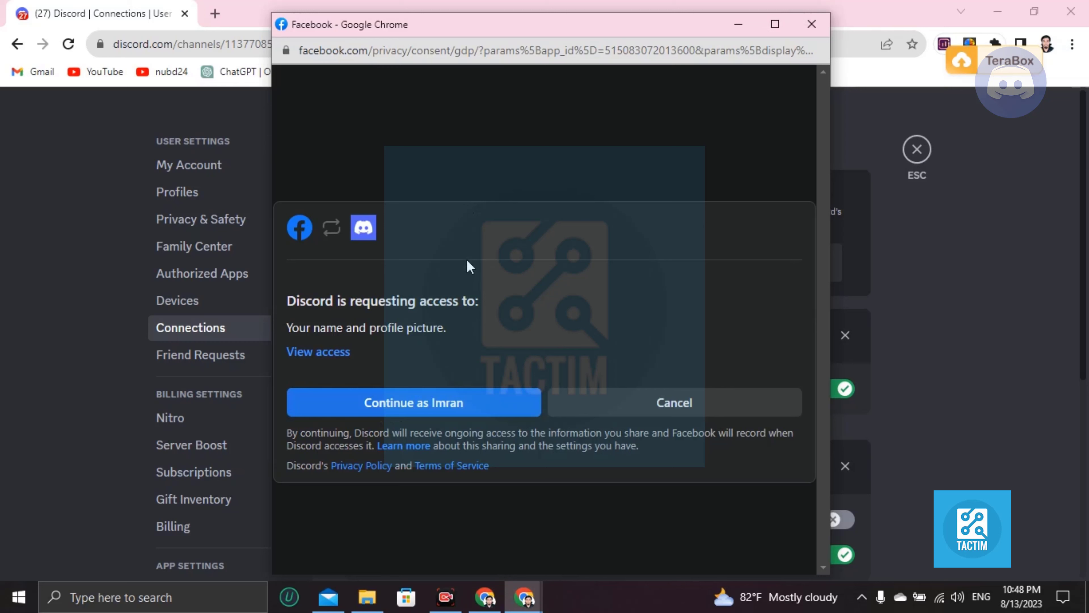
pyautogui.moveTo(490, 197)
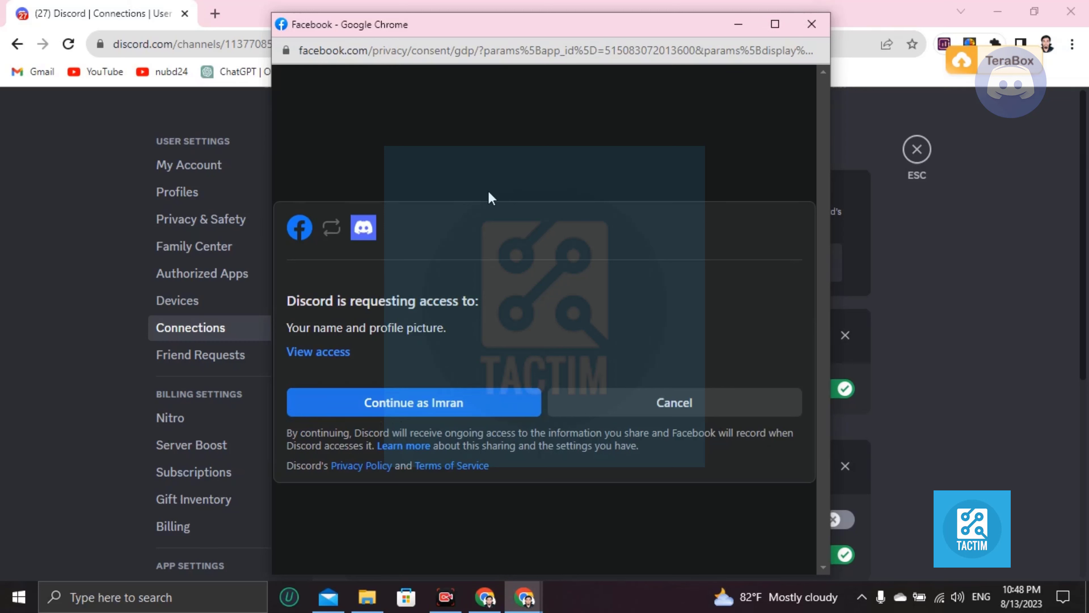
pyautogui.moveTo(412, 402)
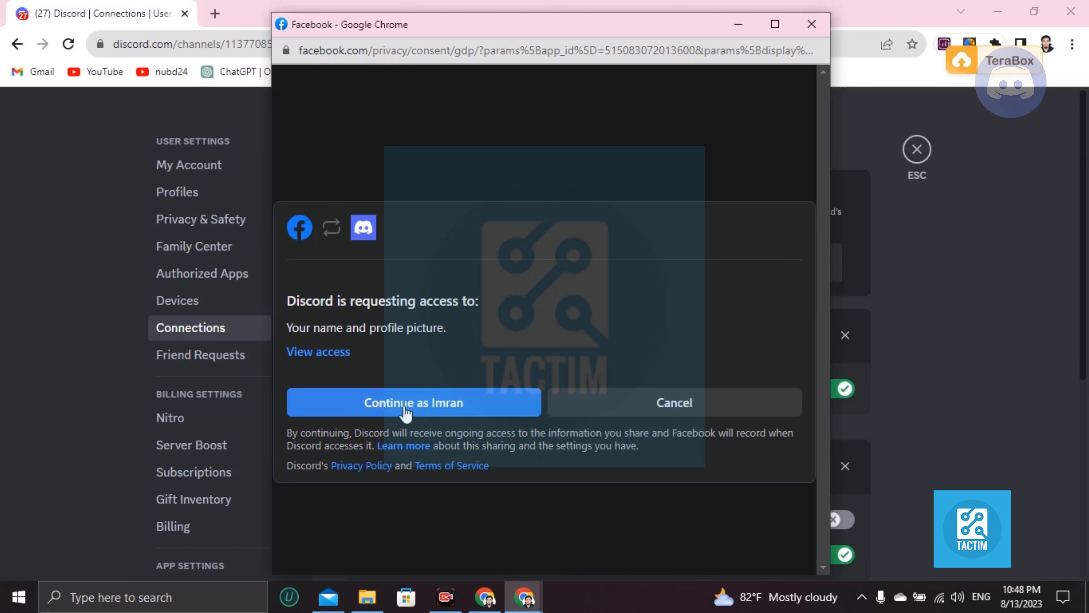
pyautogui.click(413, 402)
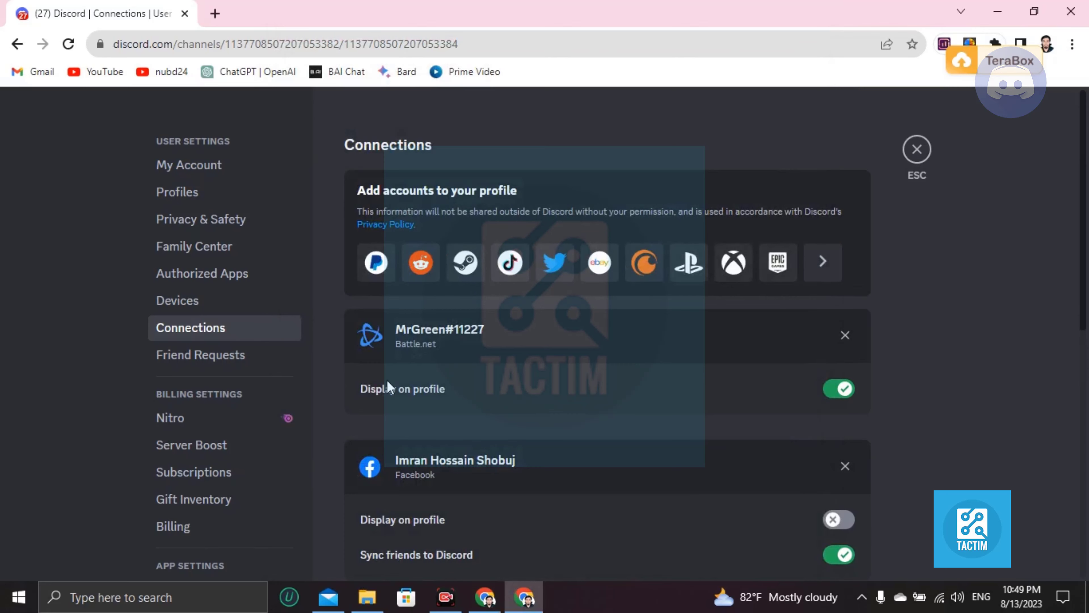
# - Turn on Display on profile for the Facebook connection, leaving Sync friends on
pyautogui.scroll(-3)
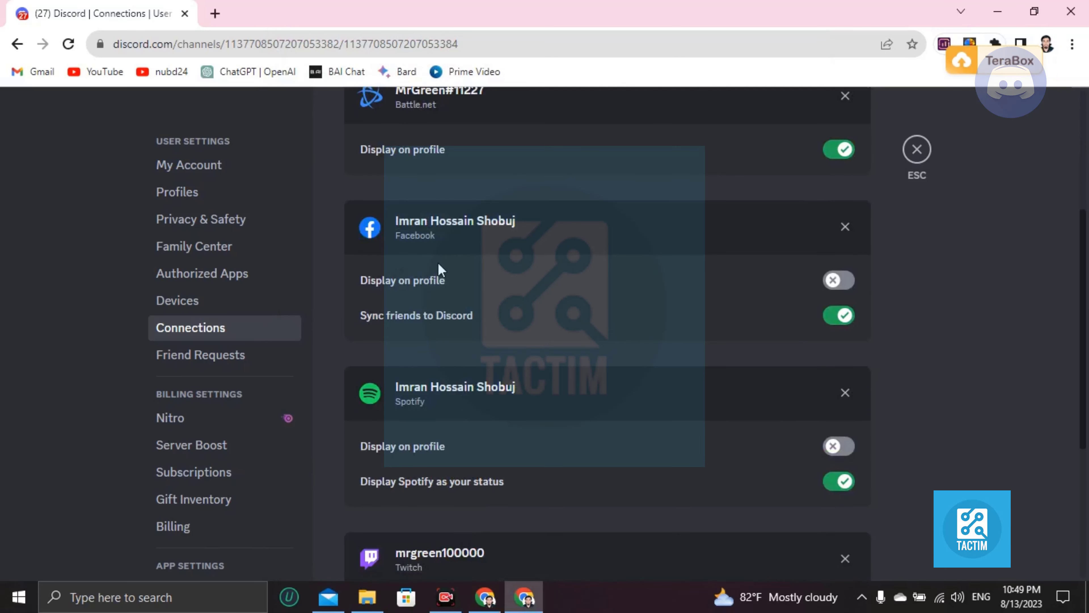
pyautogui.moveTo(368, 303)
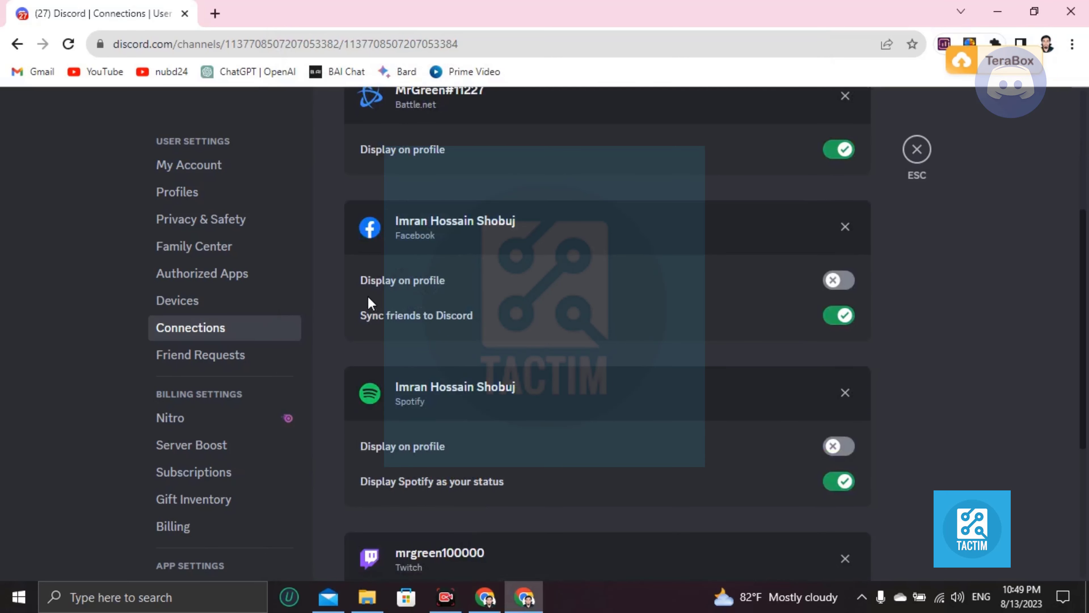
pyautogui.moveTo(506, 297)
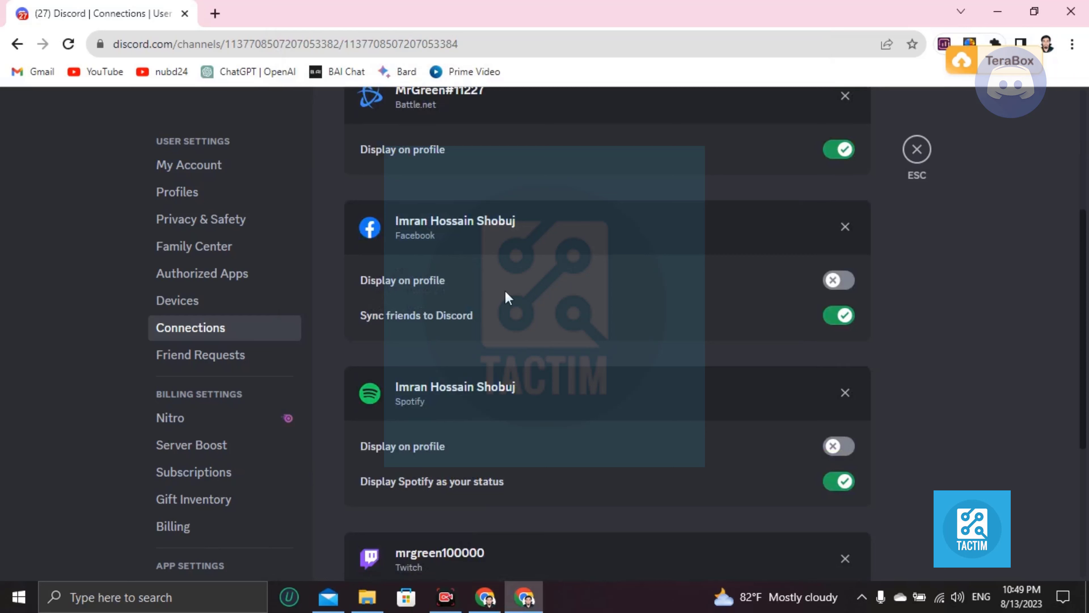
pyautogui.click(838, 280)
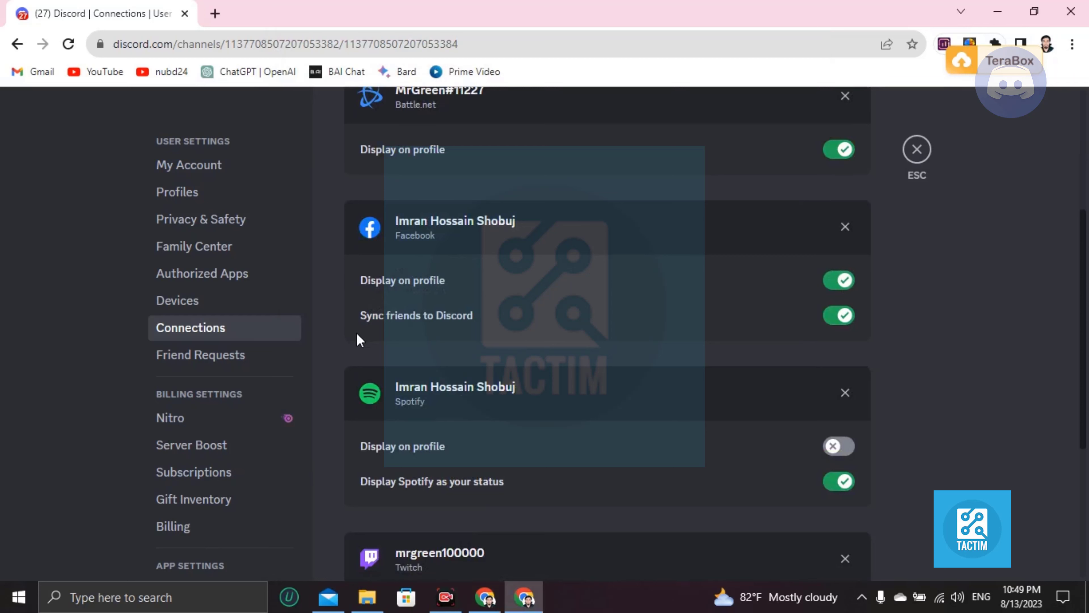
pyautogui.moveTo(485, 327)
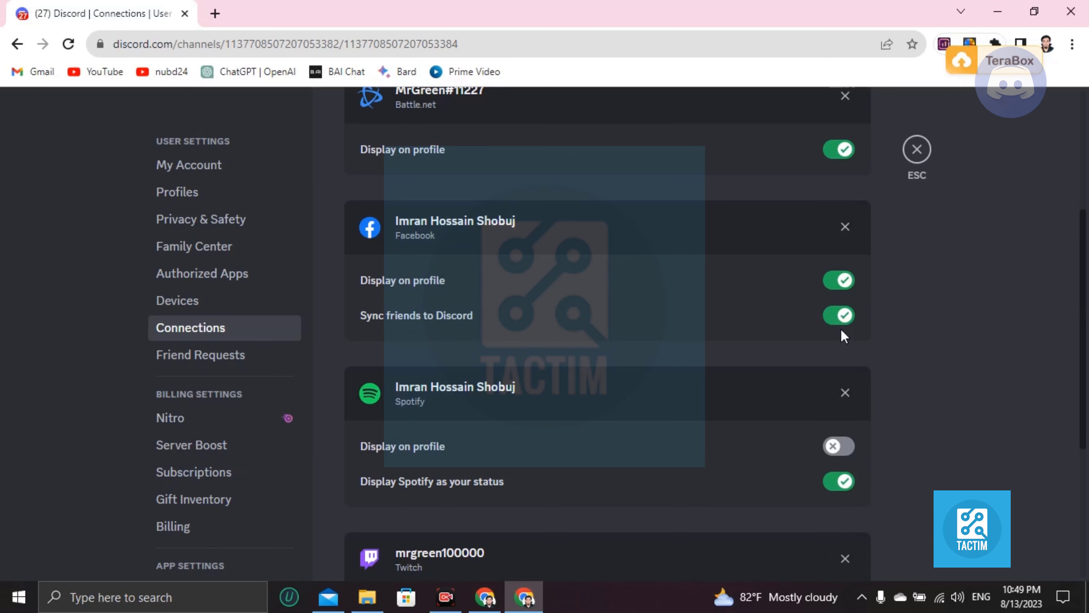
pyautogui.scroll(3)
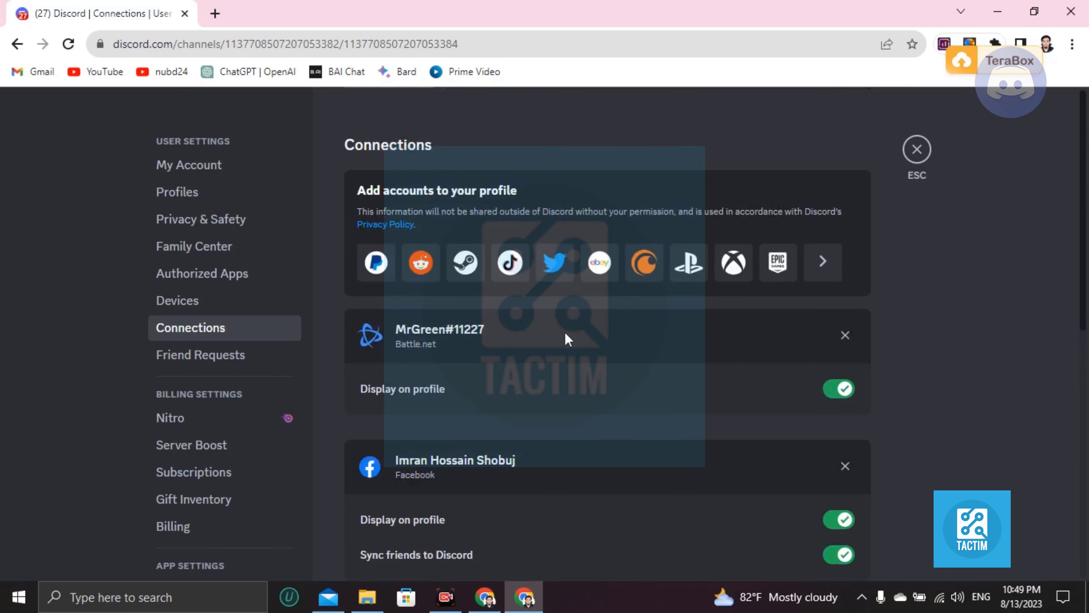
pyautogui.moveTo(903, 222)
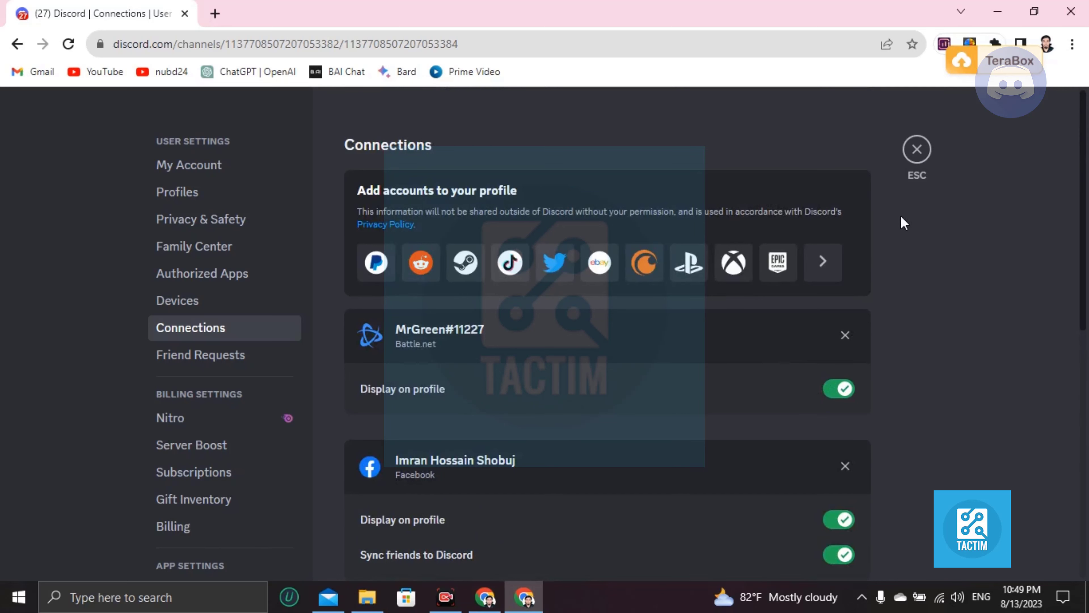
pyautogui.moveTo(968, 350)
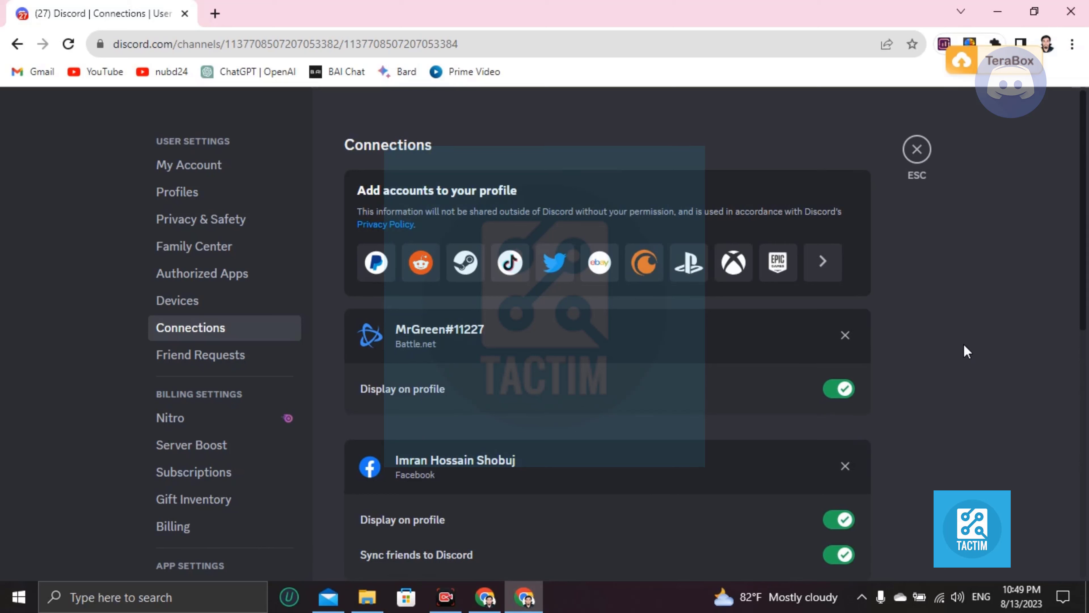
pyautogui.moveTo(822, 554)
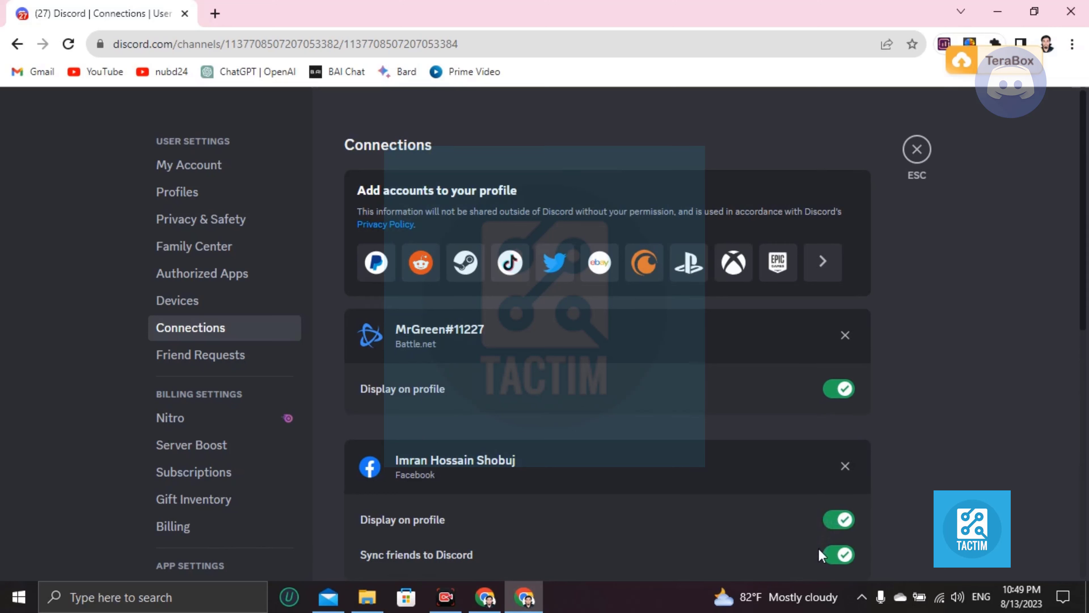